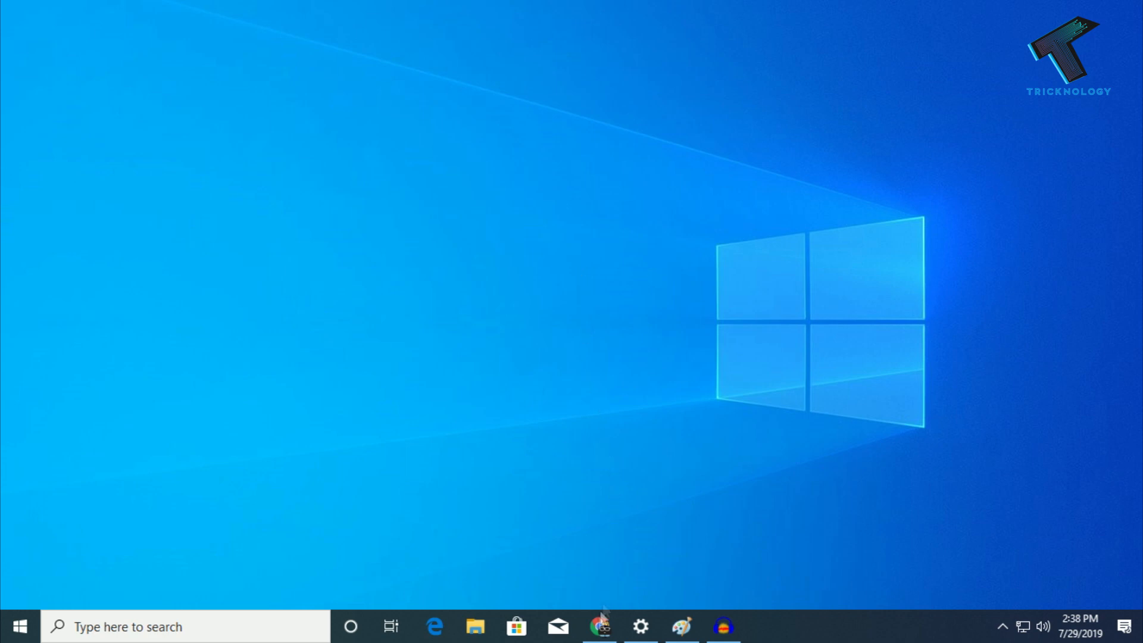
# Run a Speedtest by Ookla test in Chrome, getting ping 3 ms, download 2.25 Mbps, upload 6.47 Mbps.
pyautogui.click(599, 626)
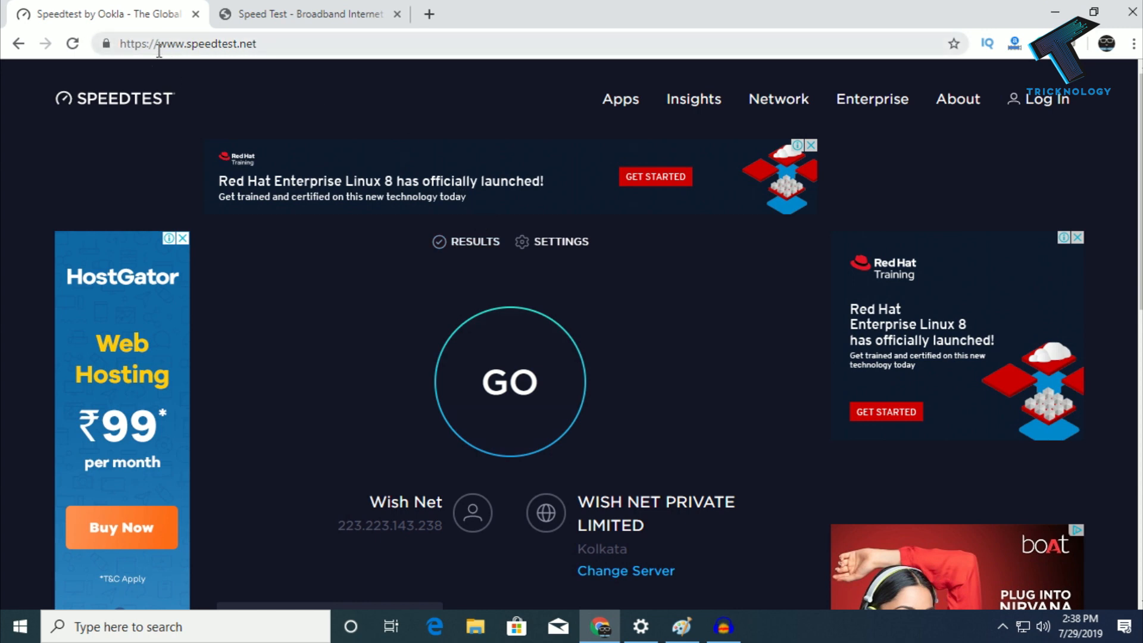
pyautogui.click(310, 13)
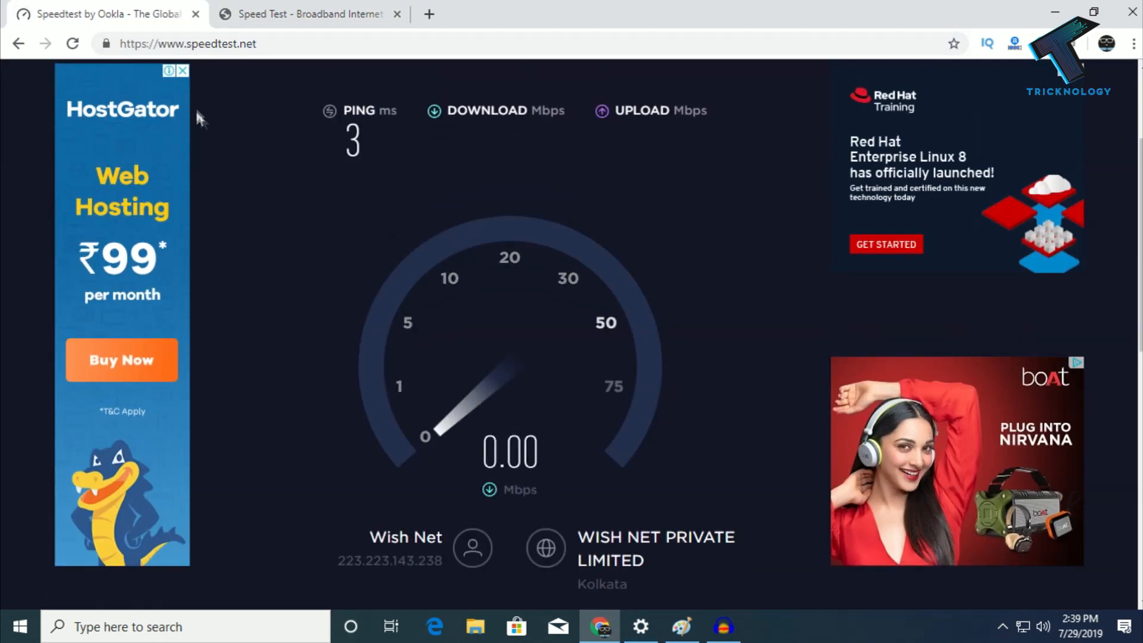
pyautogui.click(307, 13)
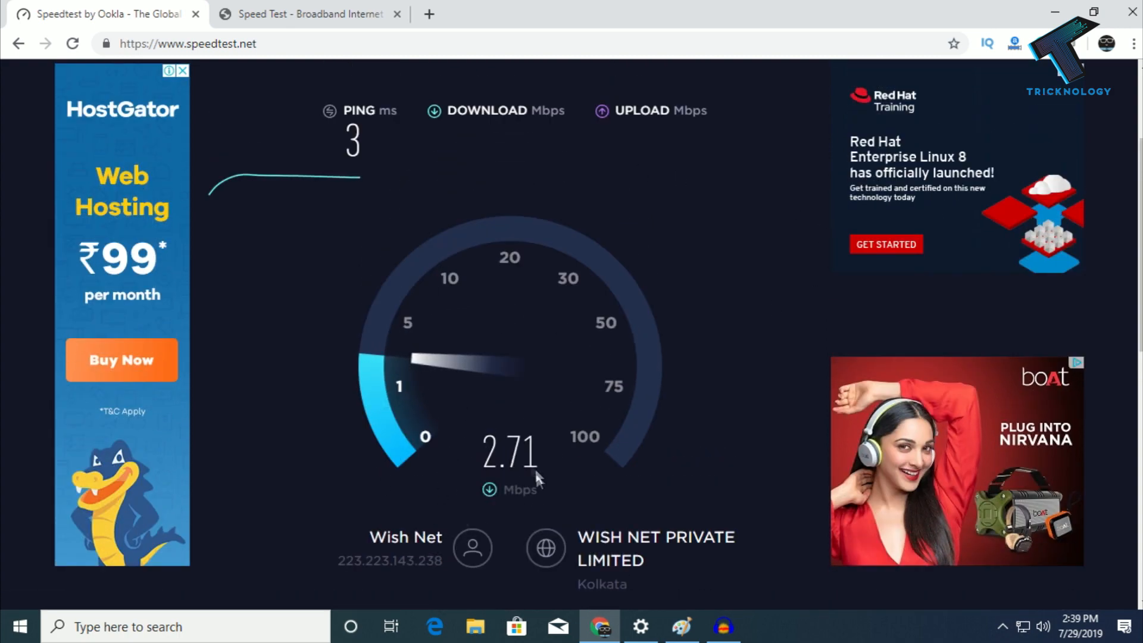
# Compare with the second speed test site and return to the Ookla results.
pyautogui.click(306, 13)
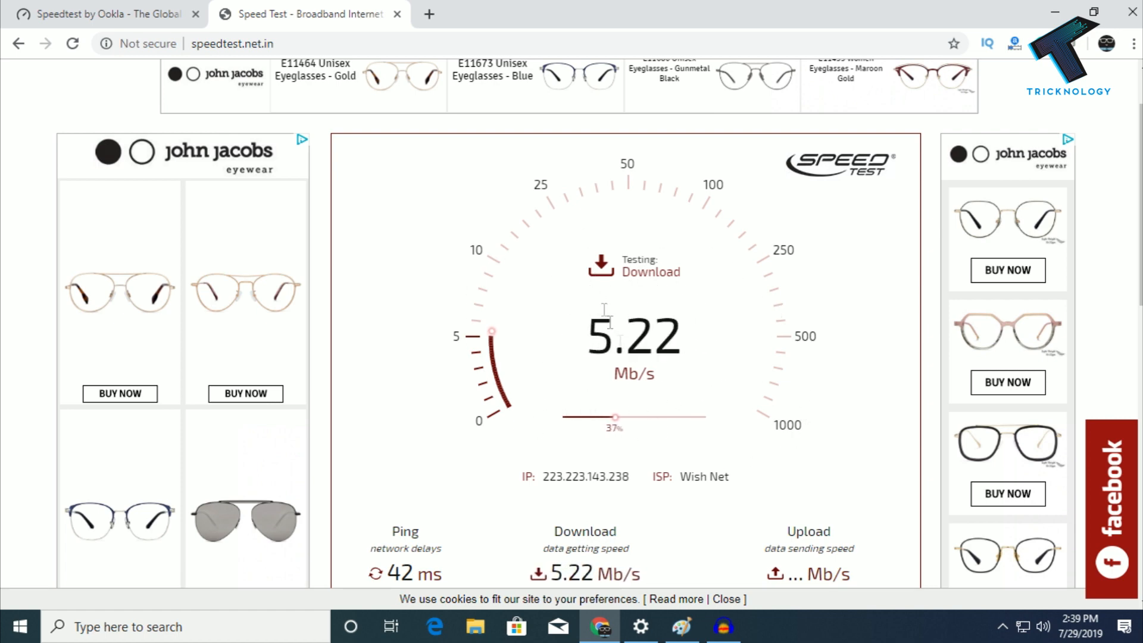
pyautogui.scroll(-3)
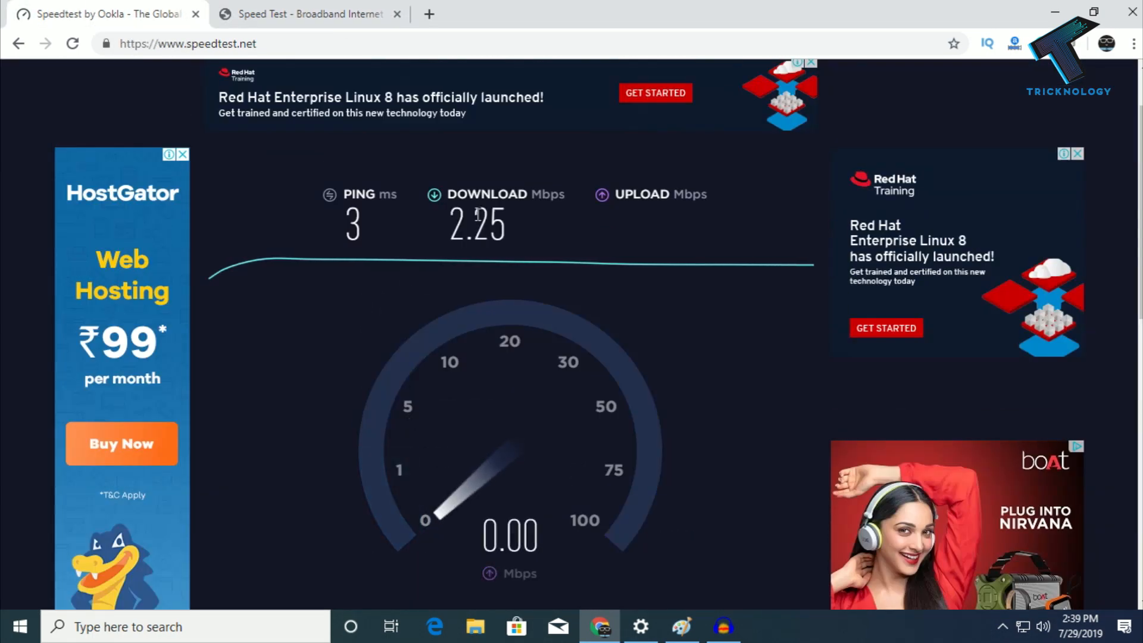
pyautogui.click(309, 14)
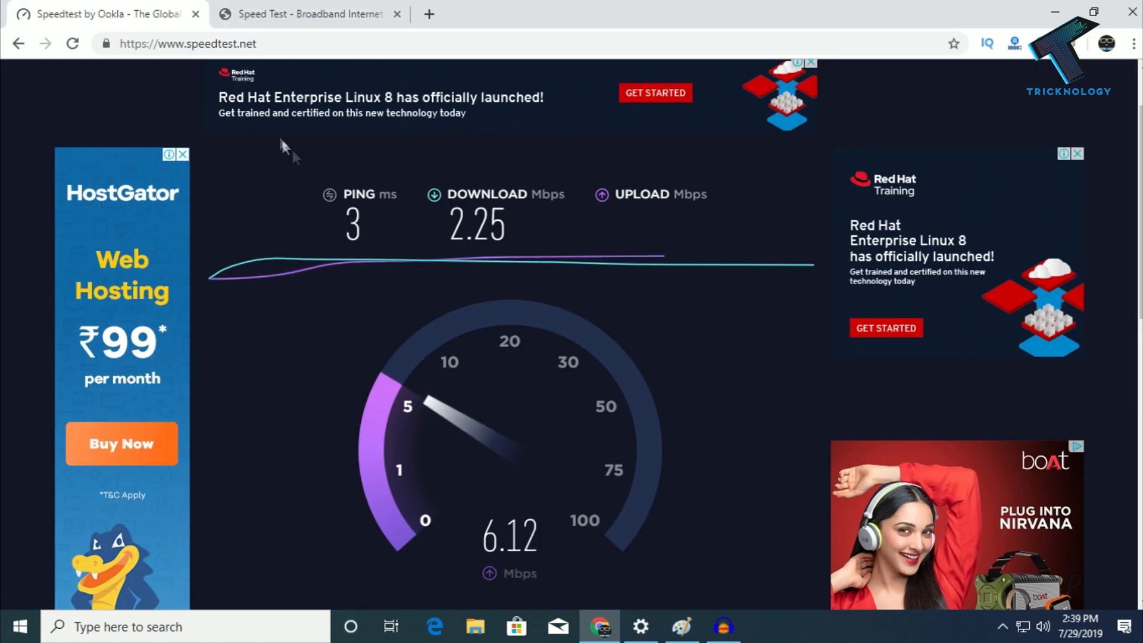
pyautogui.scroll(-3)
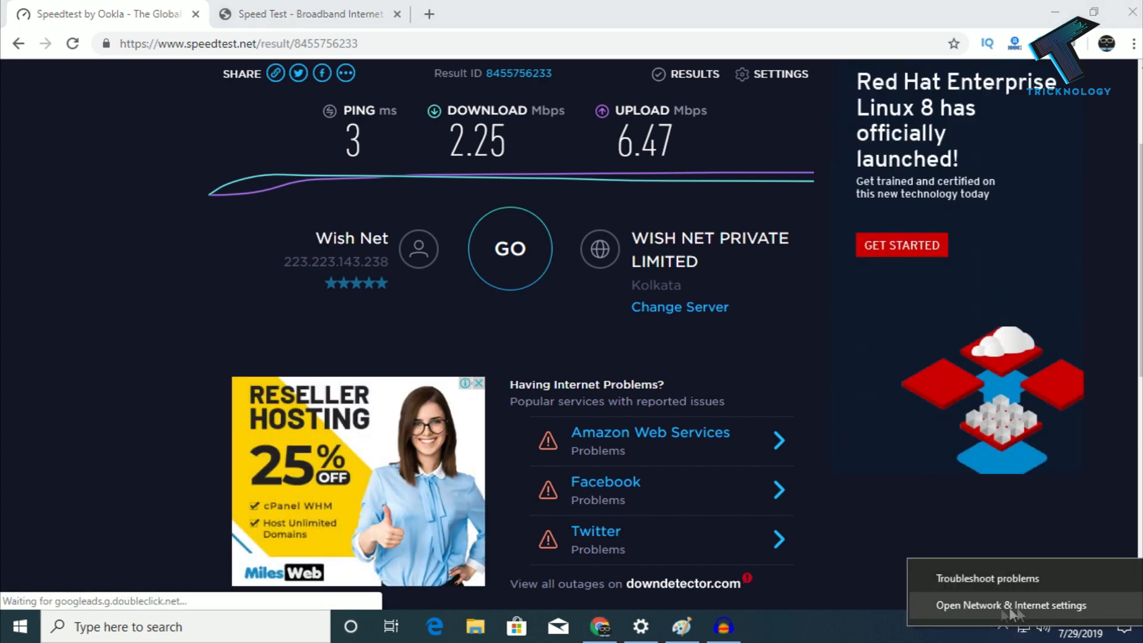
pyautogui.moveTo(957, 616)
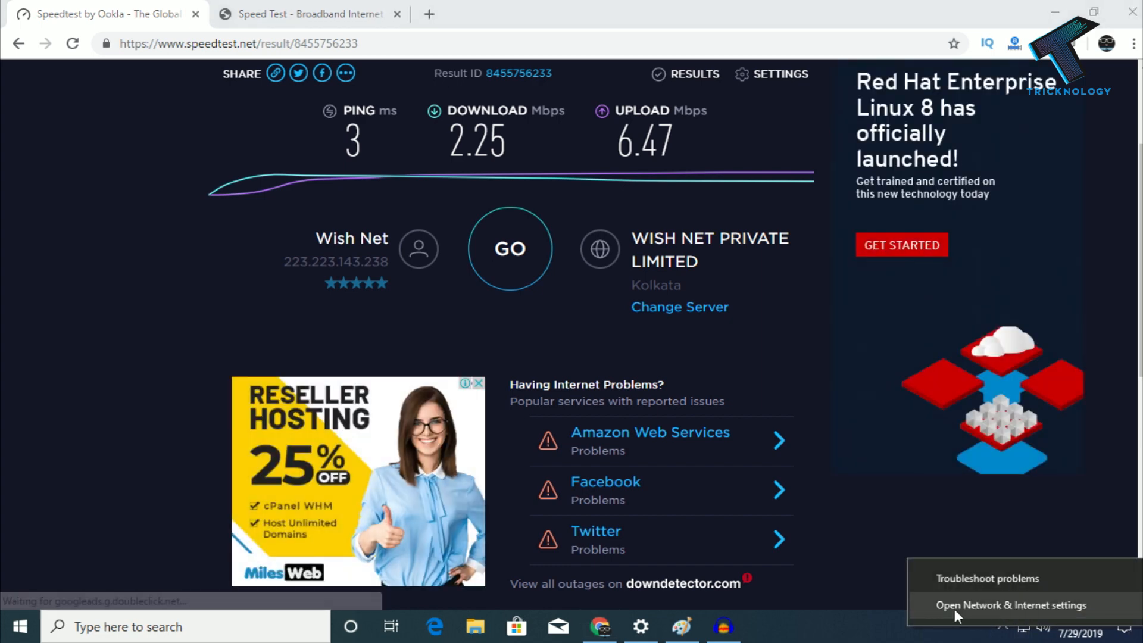
# Reach Network Connections via Network & Internet settings > Ethernet > Change adapter options.
pyautogui.click(1011, 605)
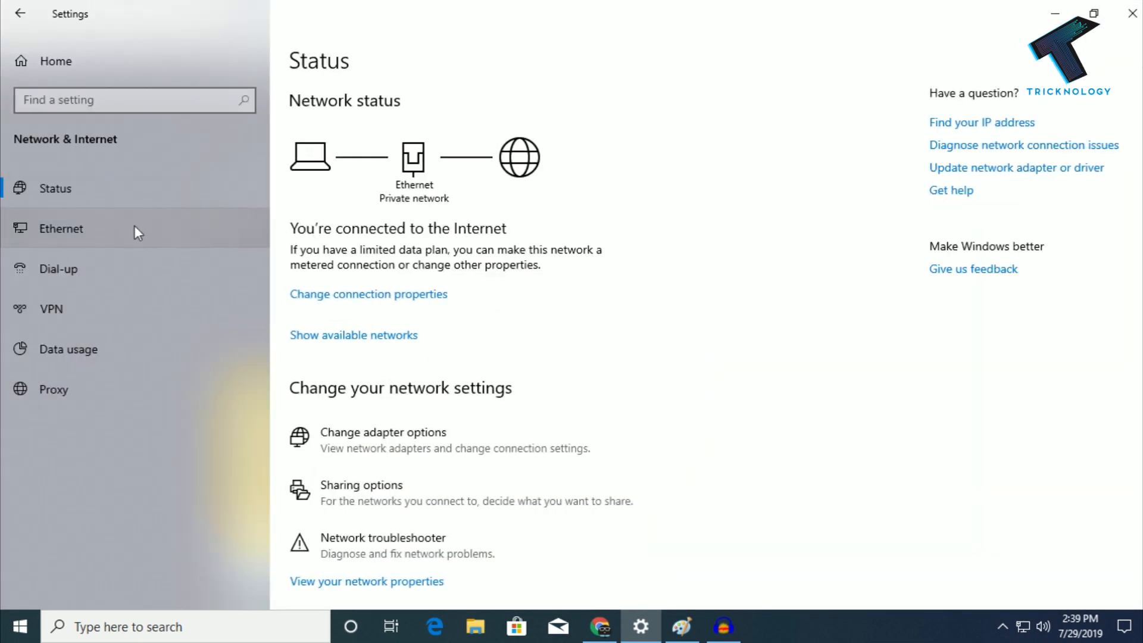
pyautogui.click(61, 228)
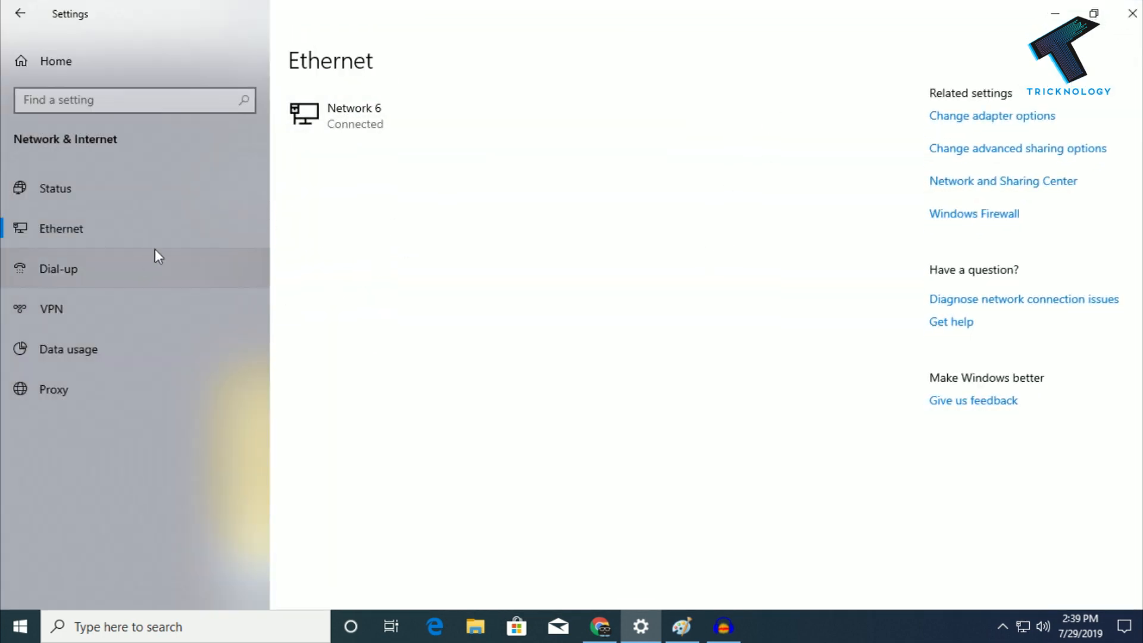
pyautogui.moveTo(134, 216)
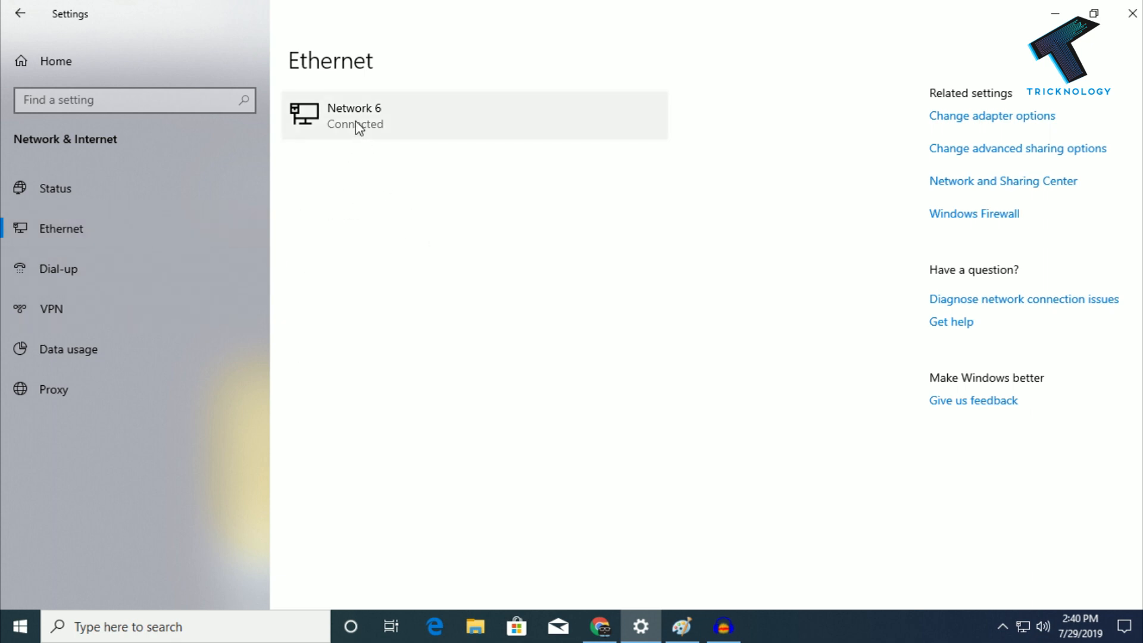
pyautogui.moveTo(992, 154)
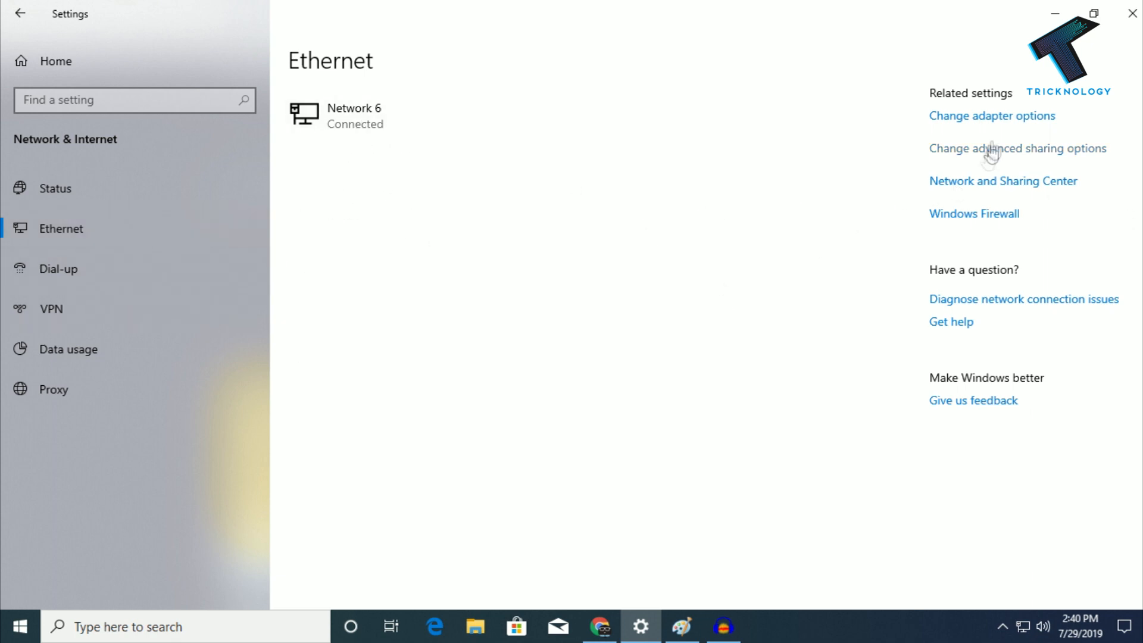
pyautogui.click(991, 115)
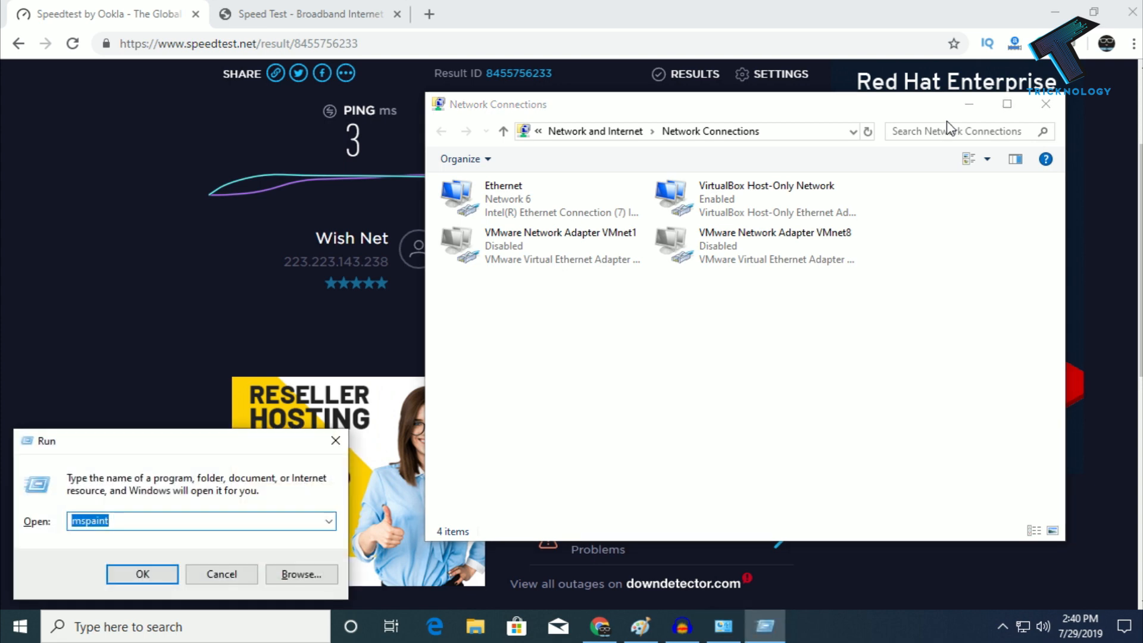
# Launch Network Connections with ncpa.cpl from the Start search.
pyautogui.write('ns')
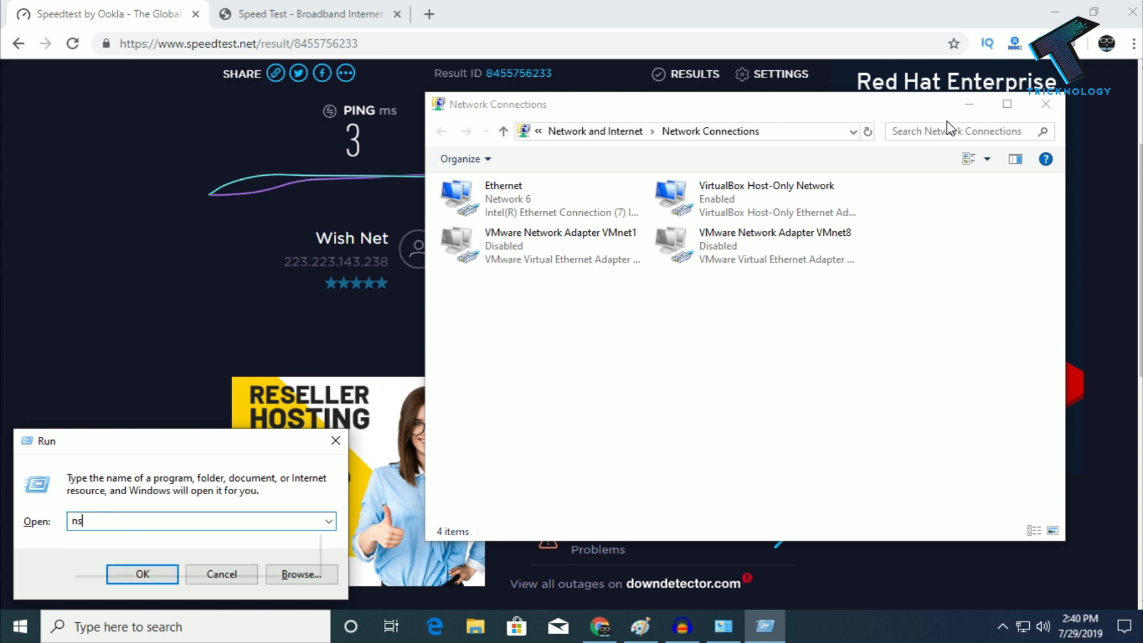
pyautogui.write('ncpa.cpl')
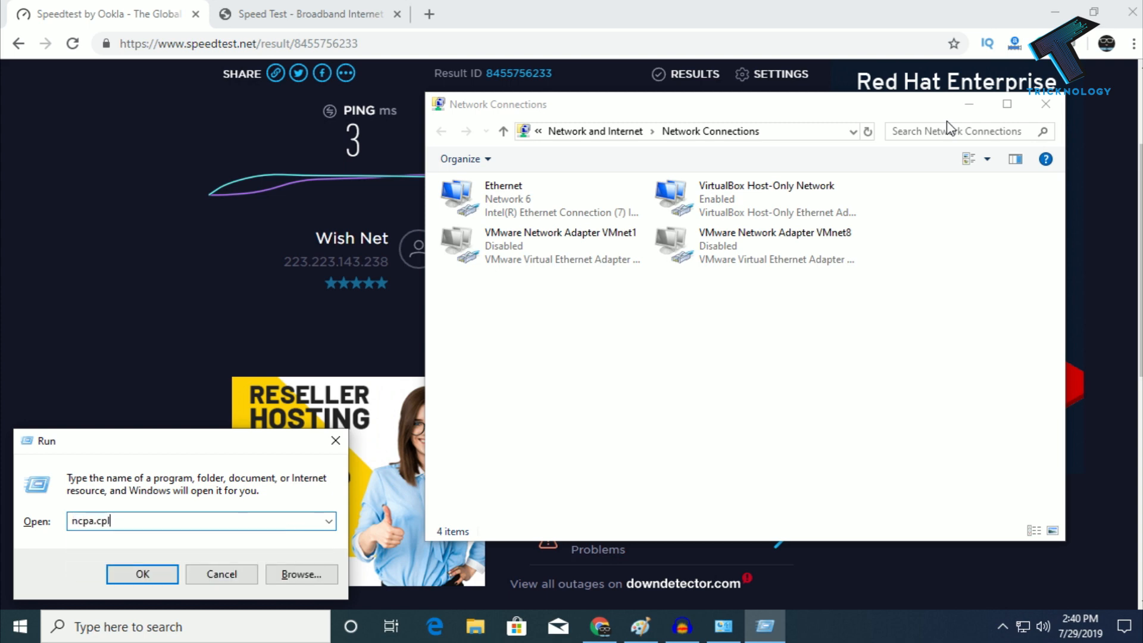
pyautogui.click(143, 574)
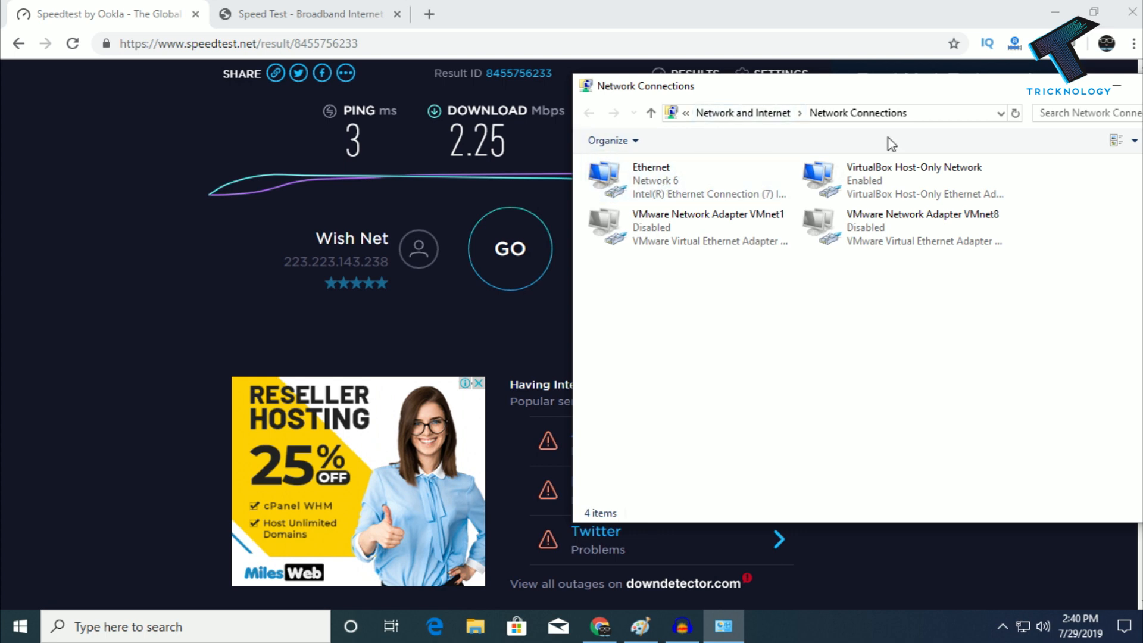
# Bring up the Ethernet adapter's properties and its IPv4 protocol settings.
pyautogui.click(656, 180)
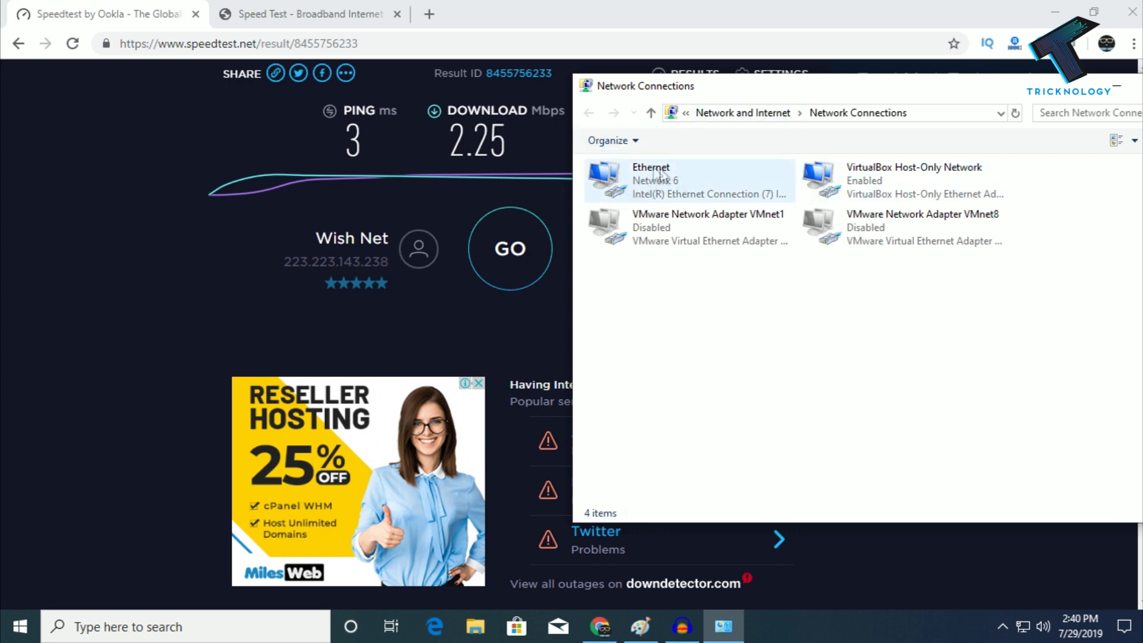
pyautogui.rightClick(649, 180)
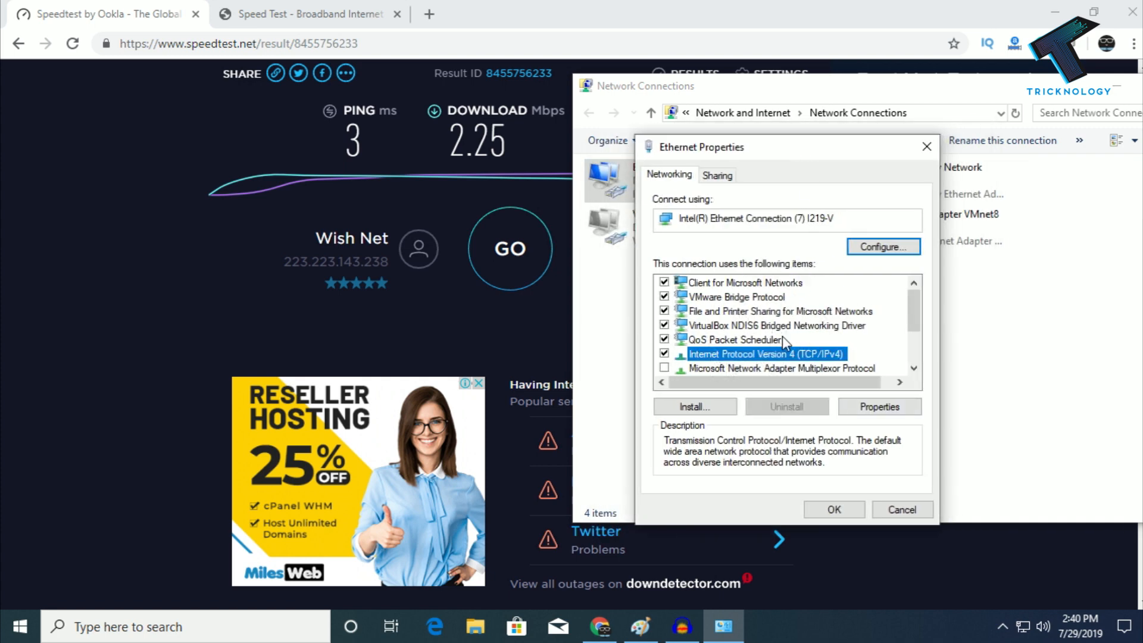
pyautogui.scroll(-3)
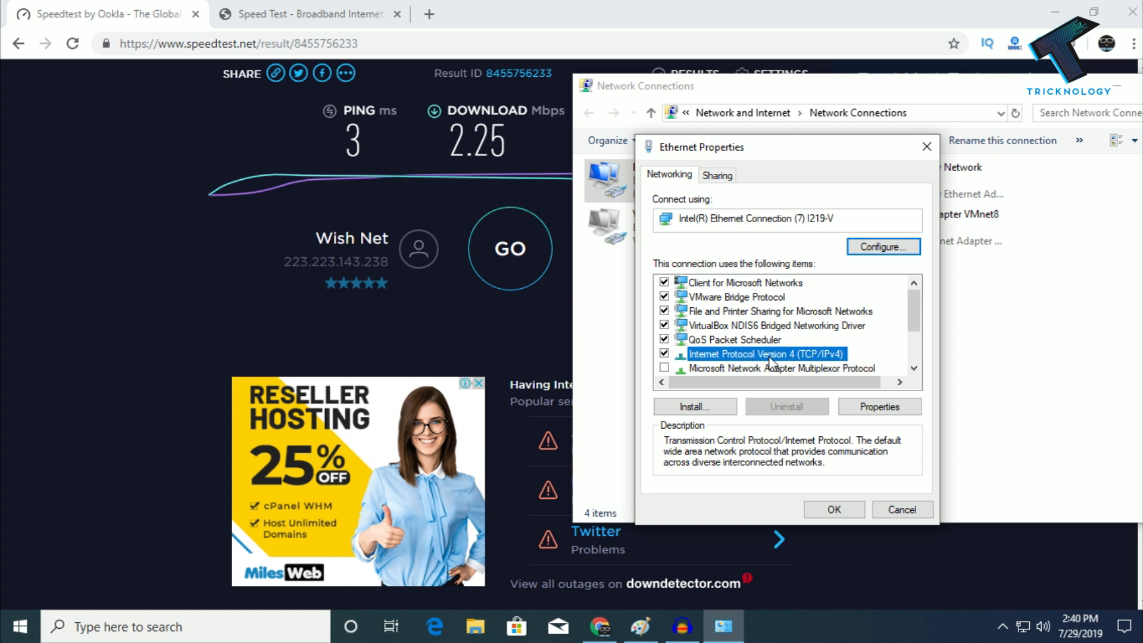
pyautogui.scroll(-3)
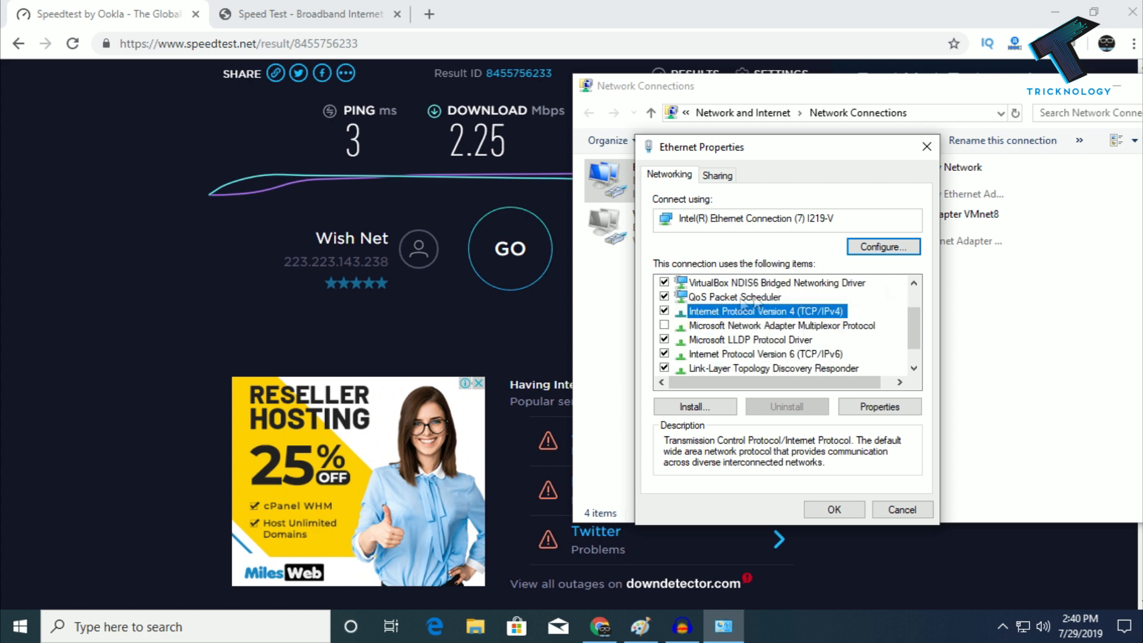
pyautogui.moveTo(747, 332)
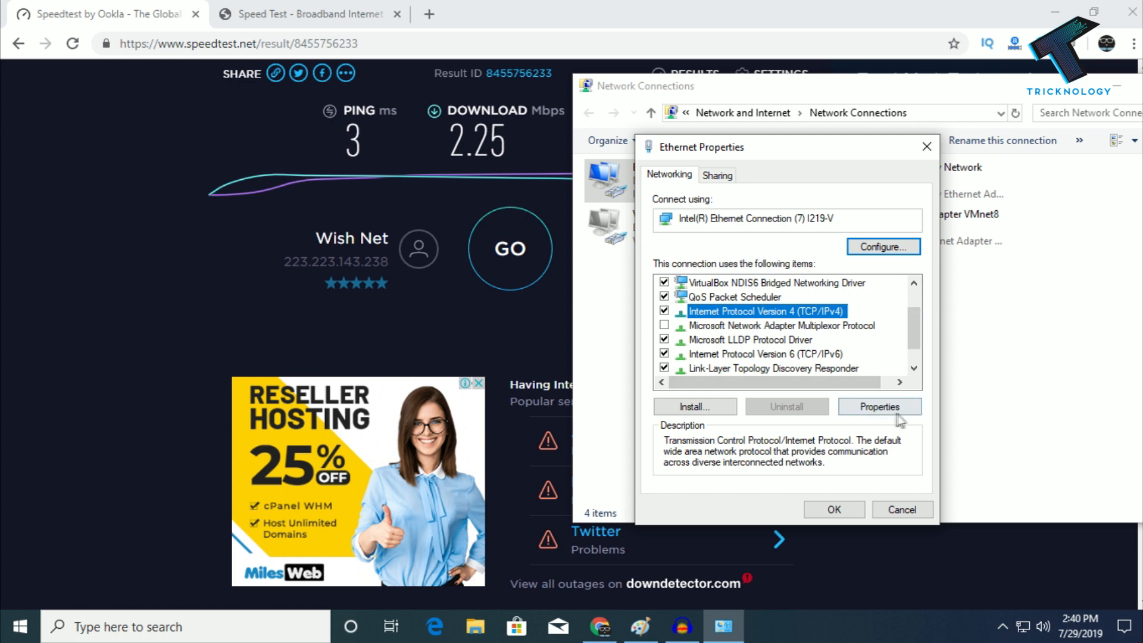
pyautogui.click(879, 406)
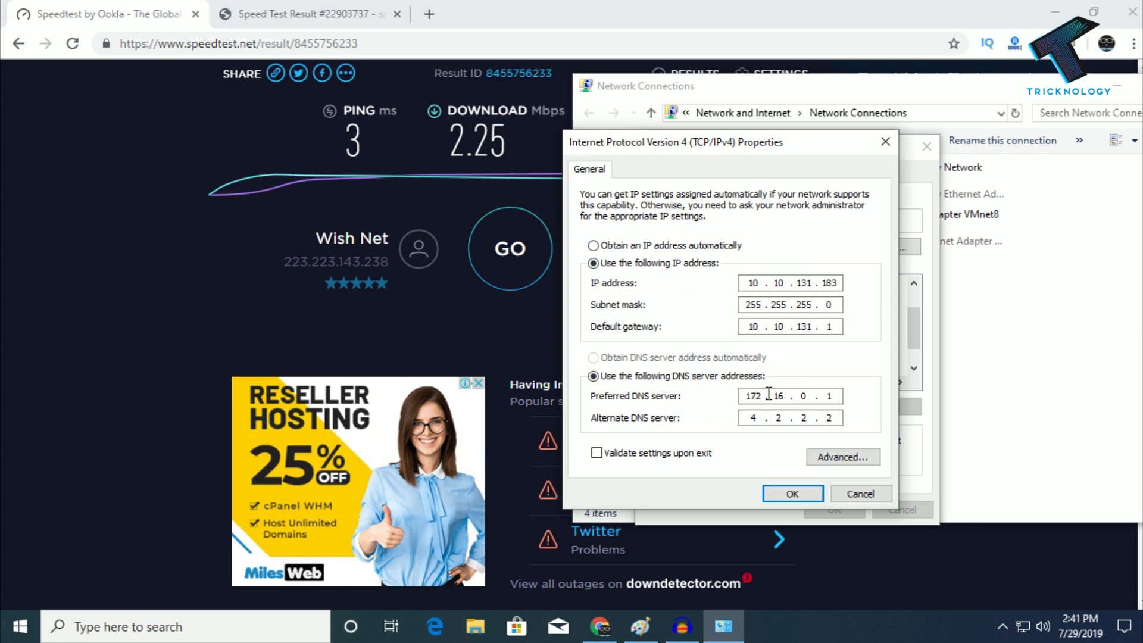
pyautogui.moveTo(705, 324)
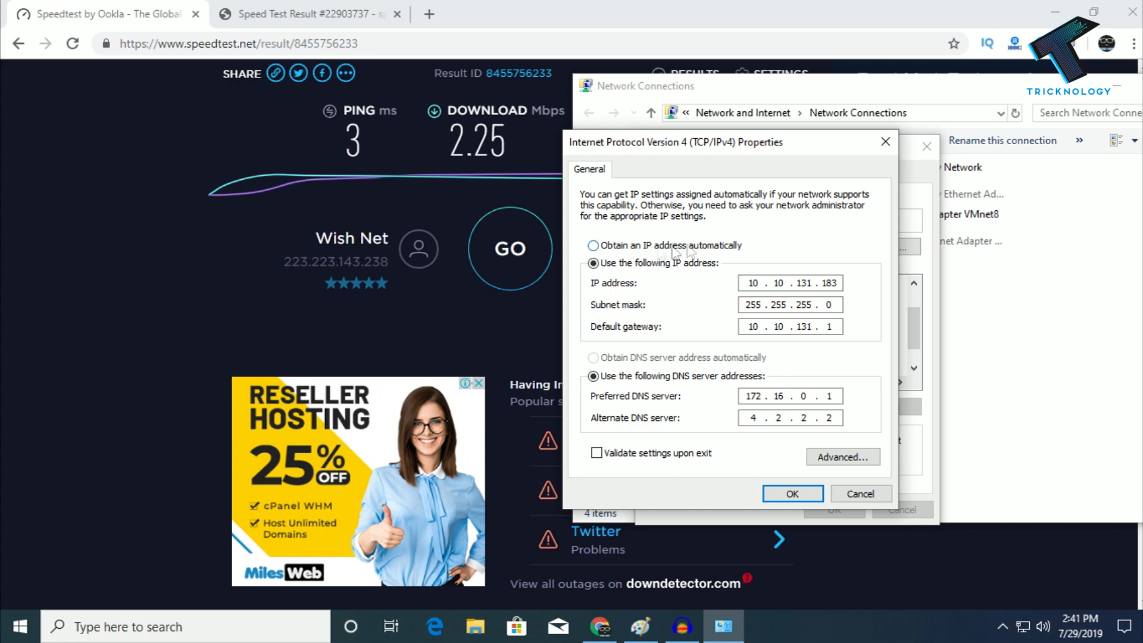
# Reach the DNS list in the Ethernet adapter's advanced IPv4 settings.
pyautogui.click(594, 246)
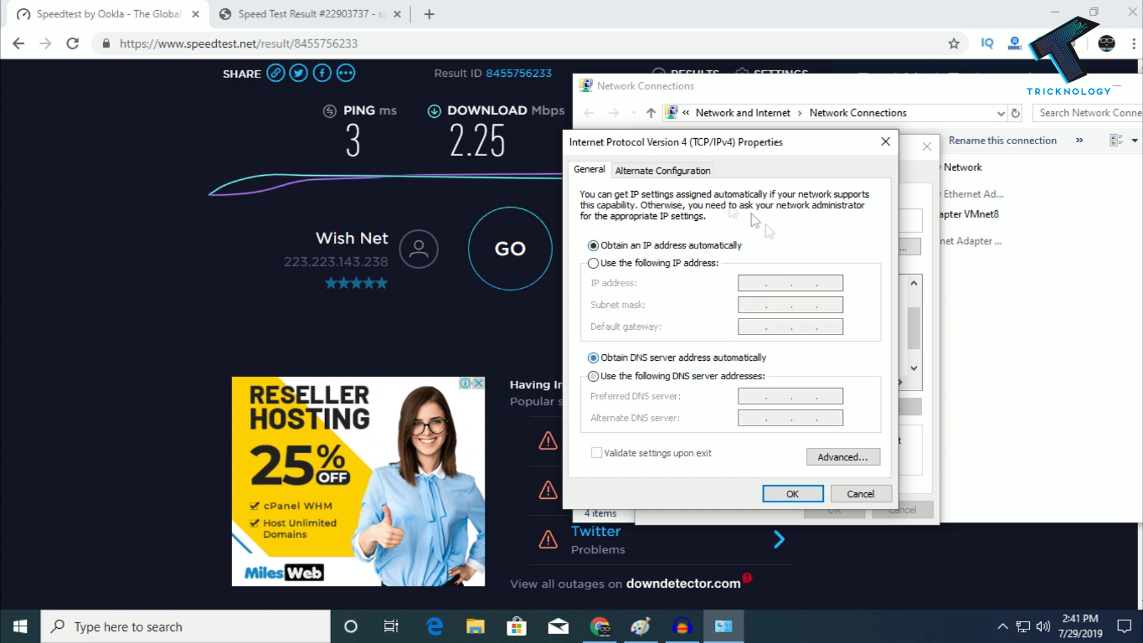
pyautogui.click(860, 494)
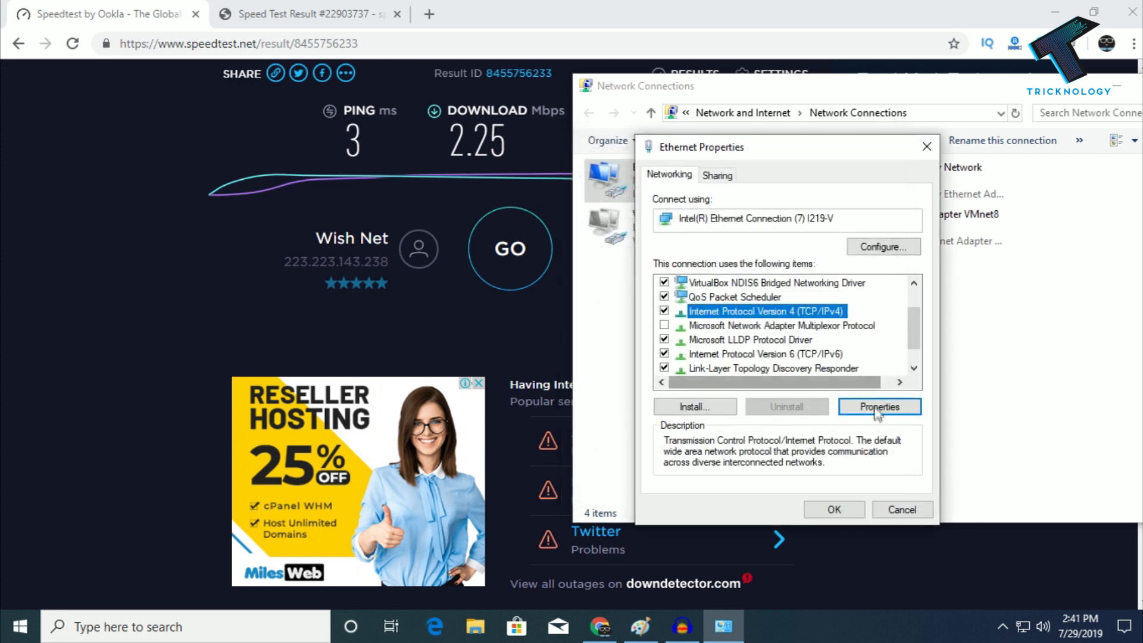
pyautogui.click(878, 407)
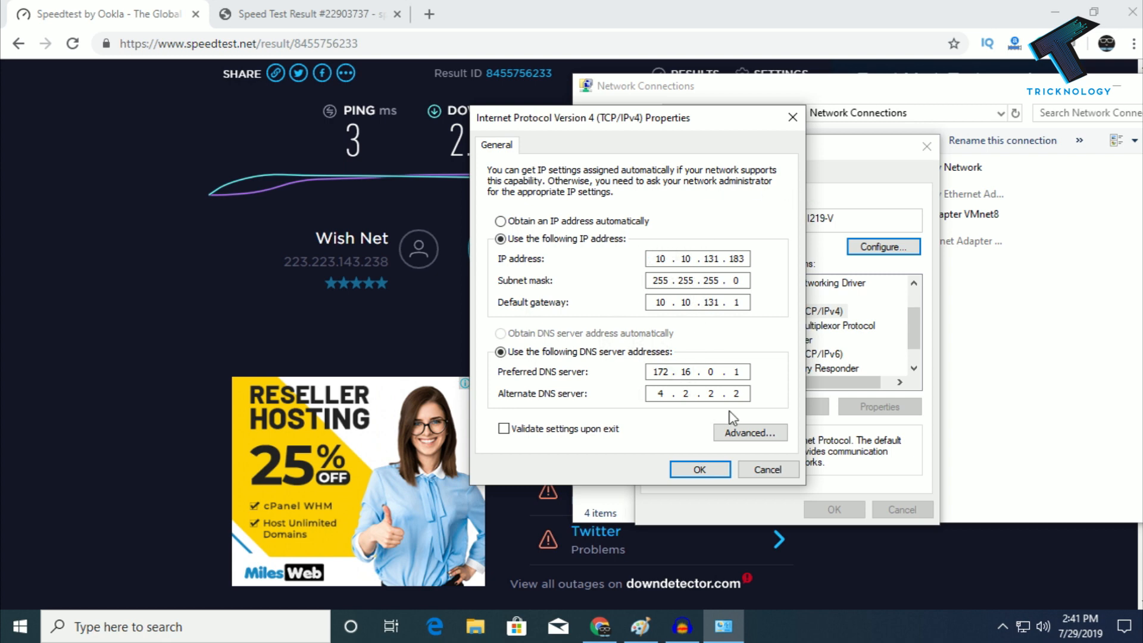
pyautogui.click(750, 432)
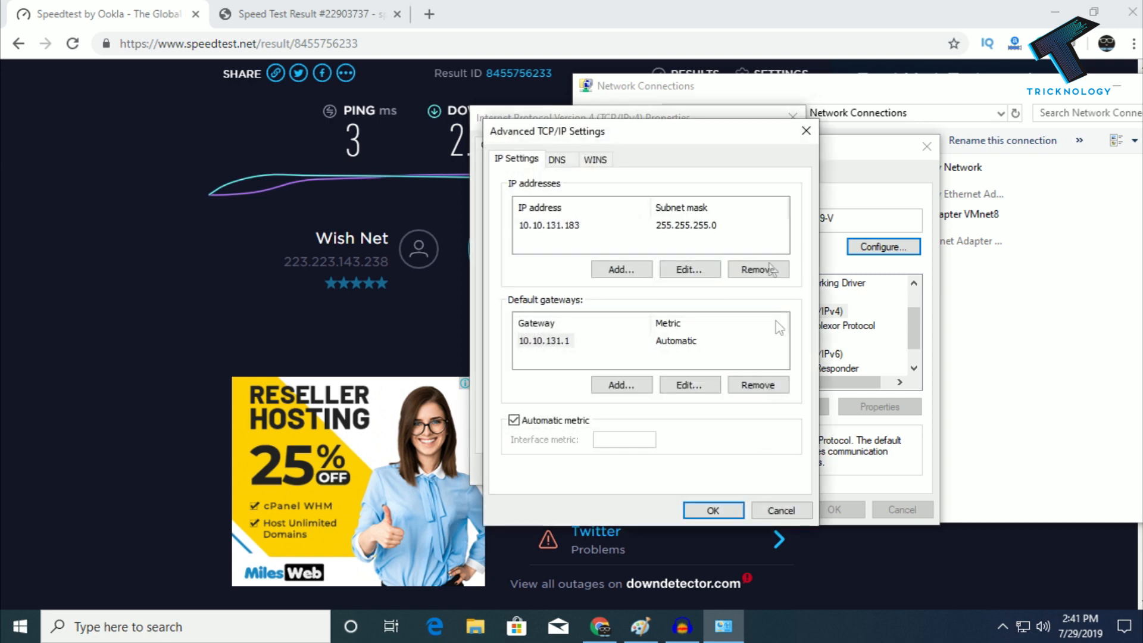
pyautogui.click(833, 140)
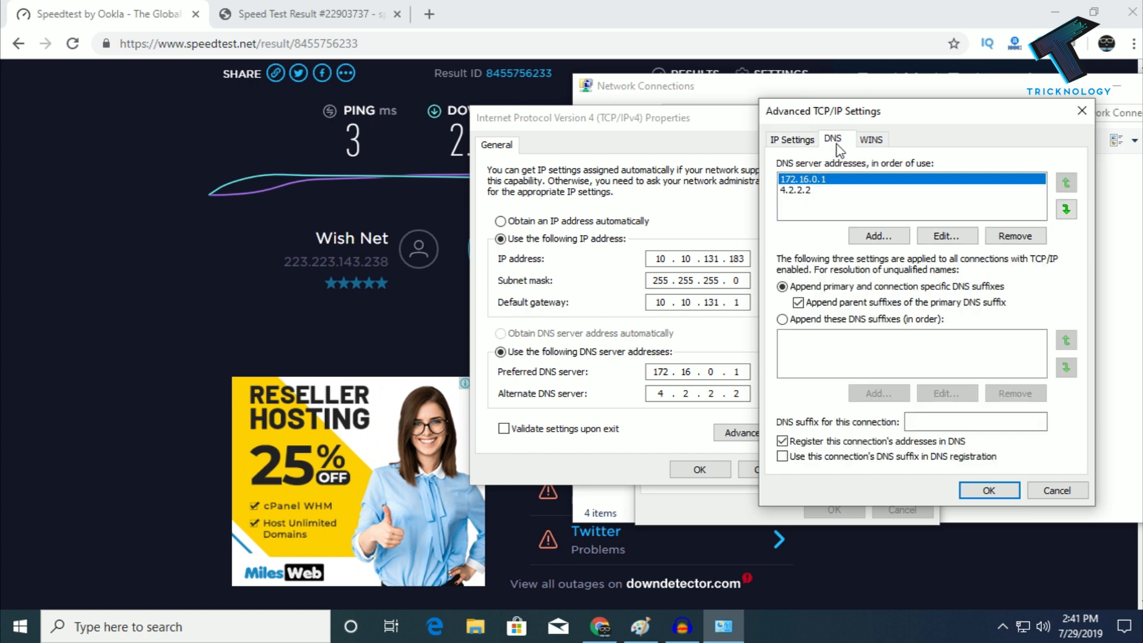
# Add 1.1.1.1 as a third DNS server after 172.16.0.1 and 4.2.2.2 and save.
pyautogui.click(878, 236)
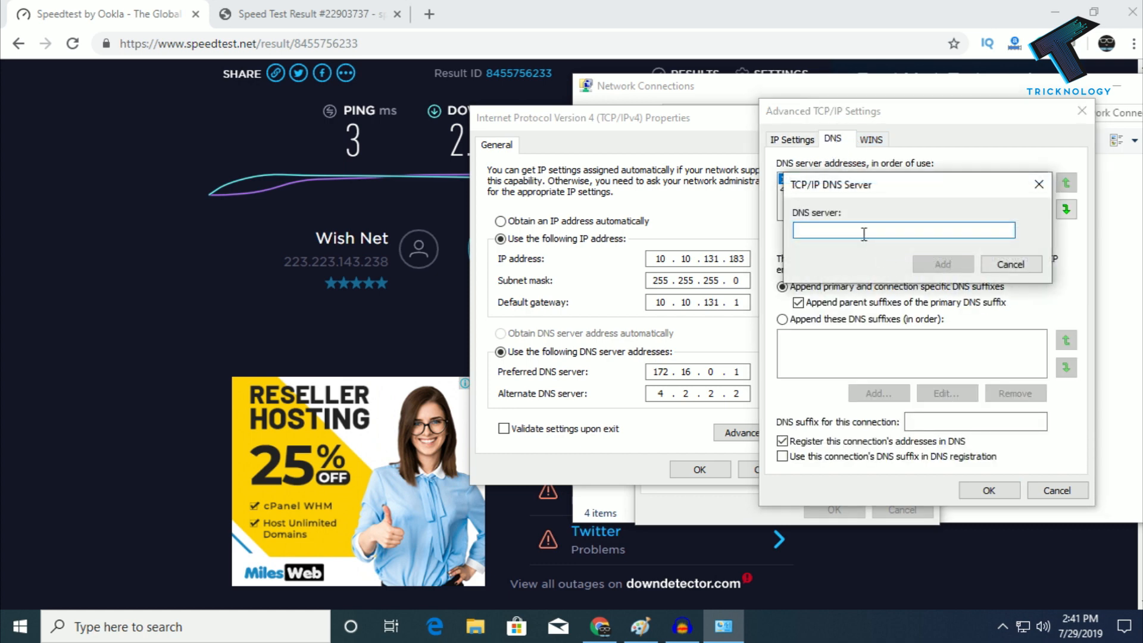
pyautogui.write('1.1.1')
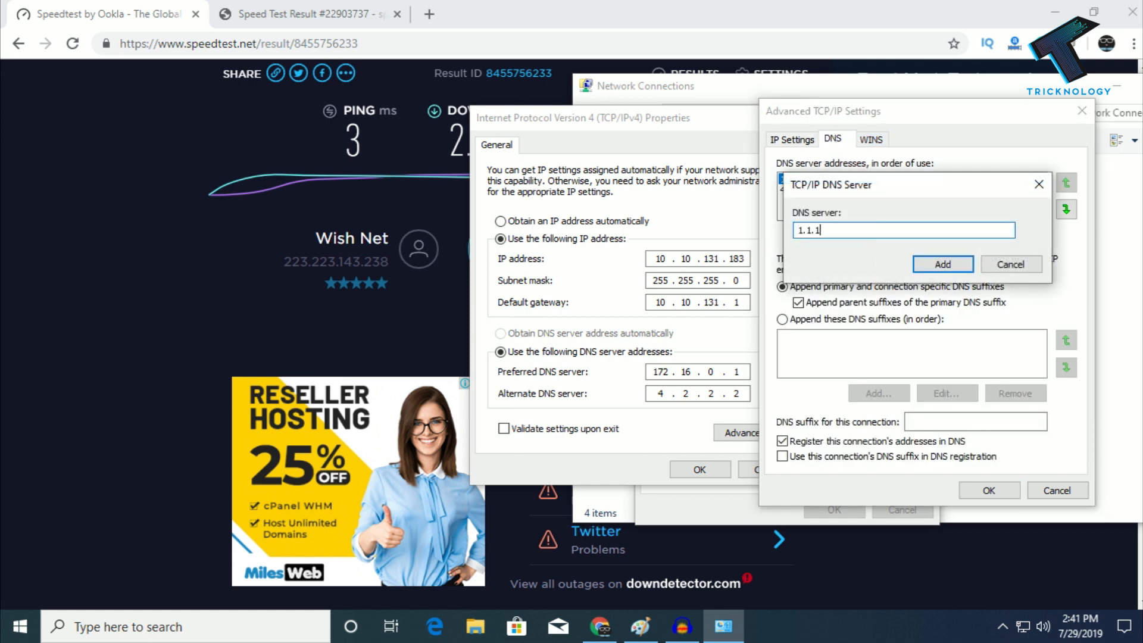
pyautogui.click(941, 264)
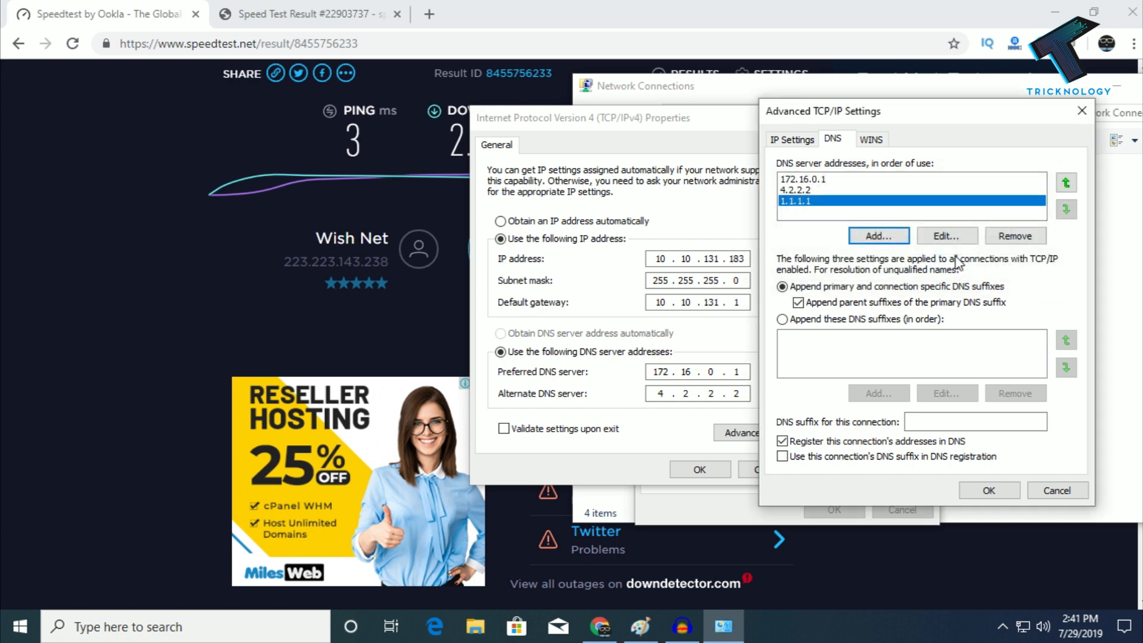
pyautogui.click(988, 490)
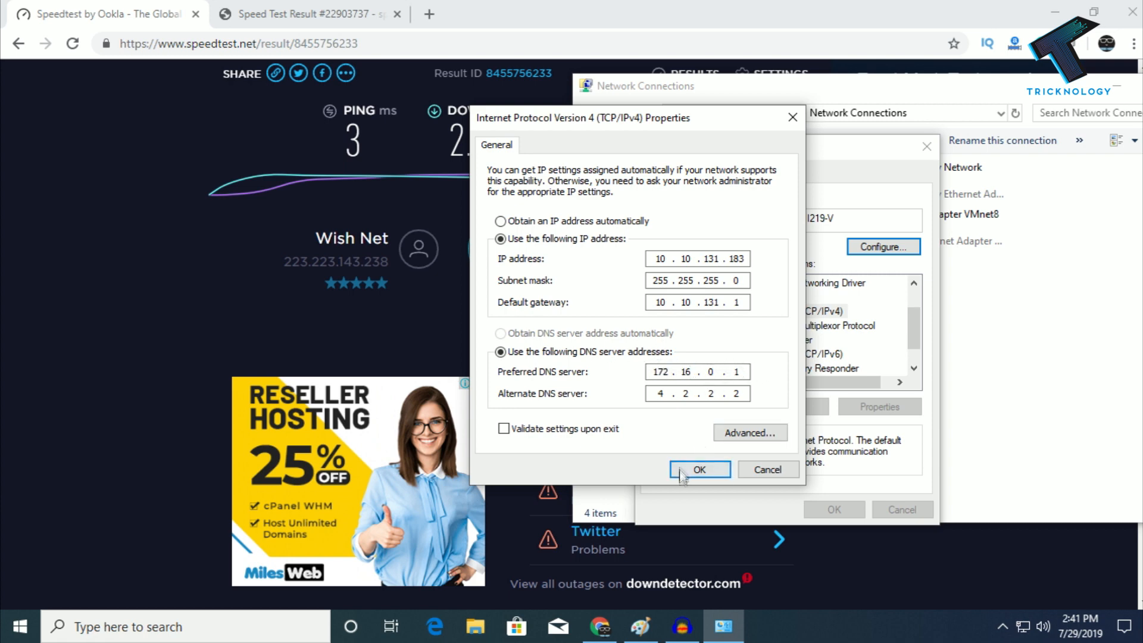
# Apply the IPv4 settings and reach the Intel adapter's Link Speed configuration.
pyautogui.click(698, 469)
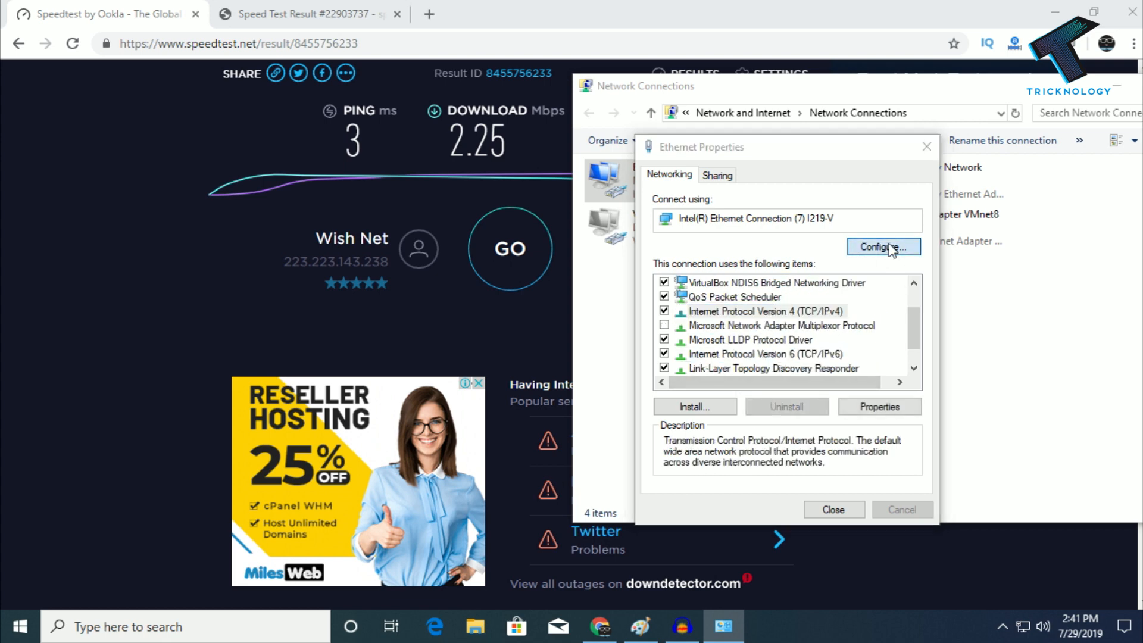
pyautogui.click(832, 509)
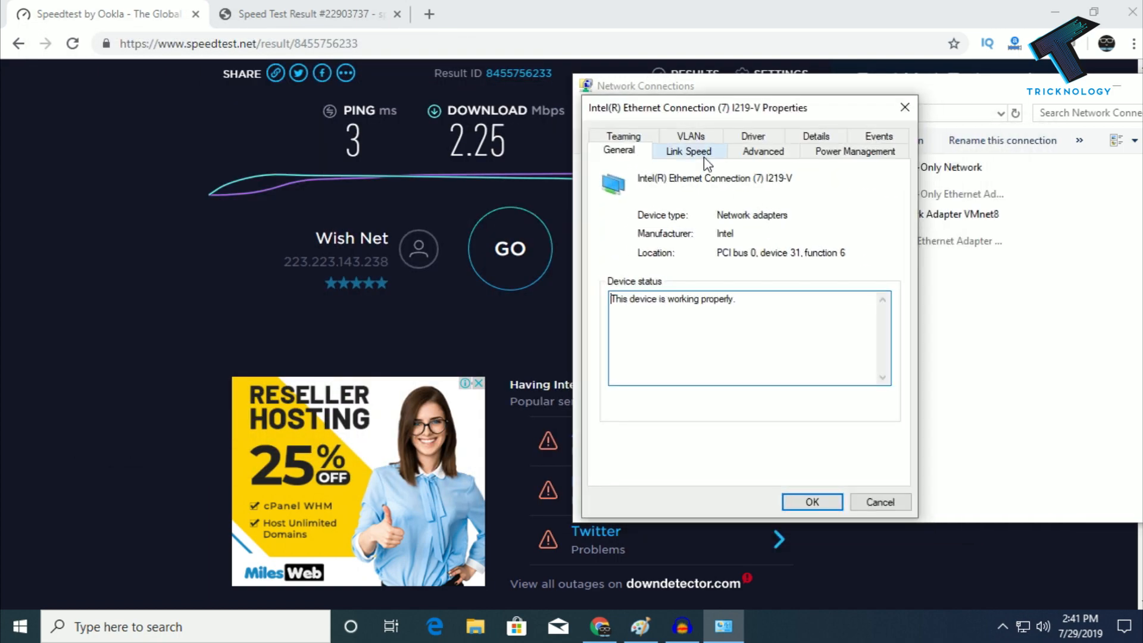
pyautogui.click(688, 150)
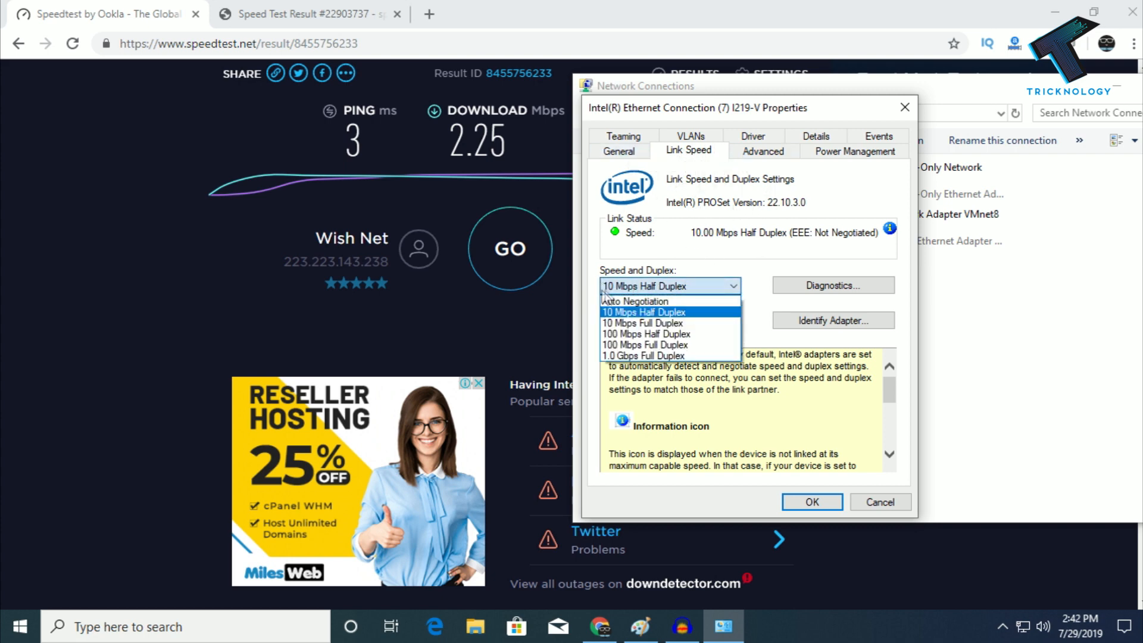
pyautogui.moveTo(663, 328)
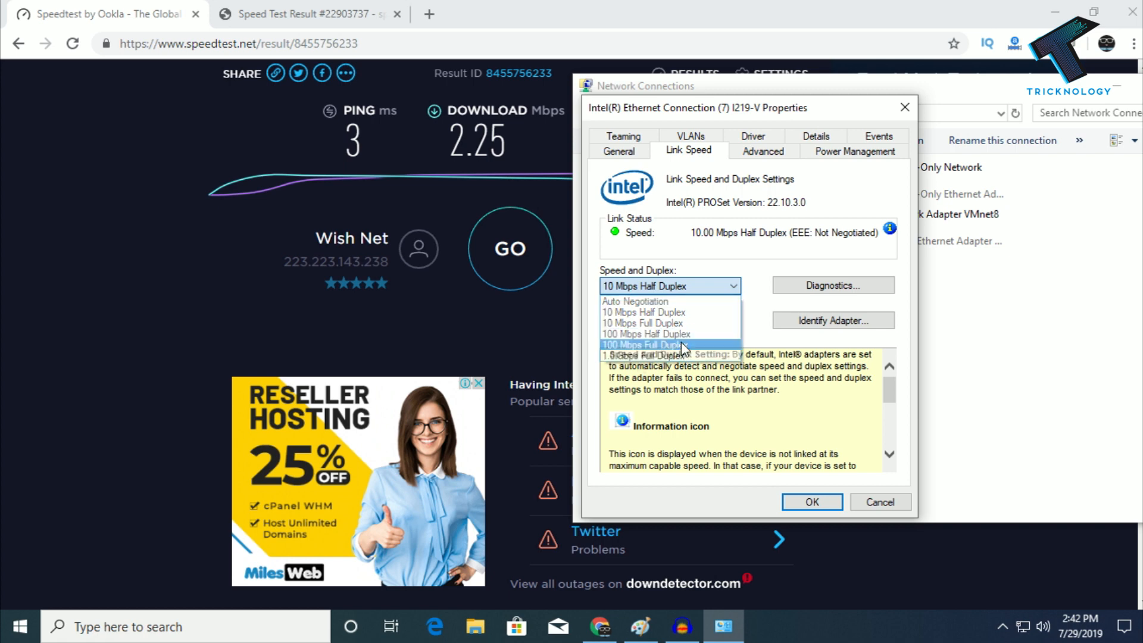
# Set Speed and Duplex to 100 Mbps Full Duplex and confirm it.
pyautogui.click(642, 344)
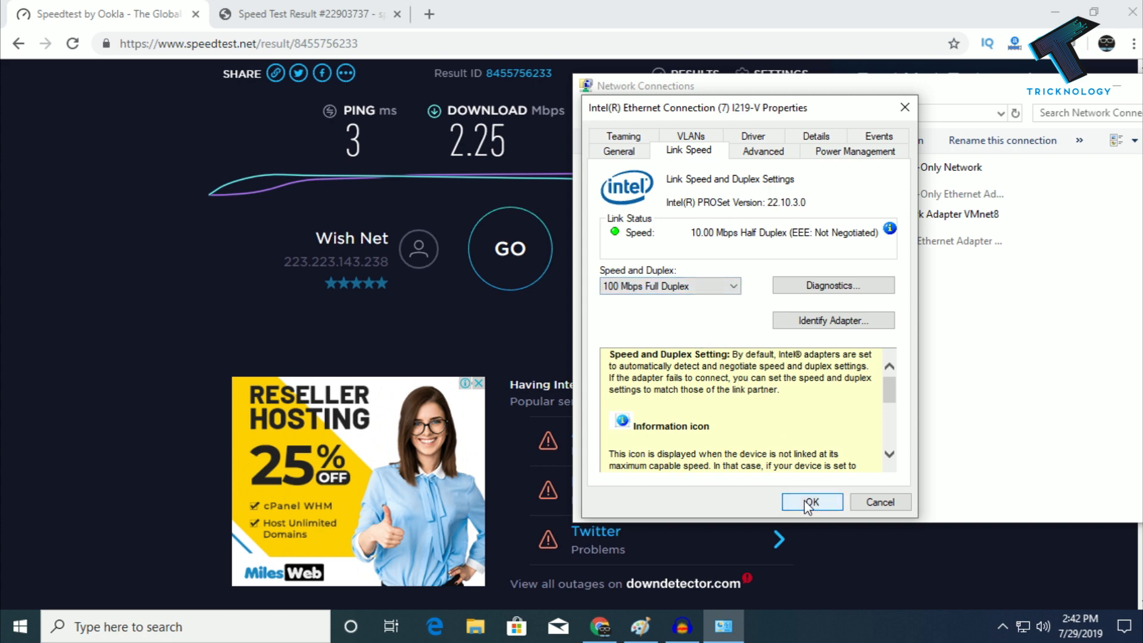
pyautogui.click(812, 501)
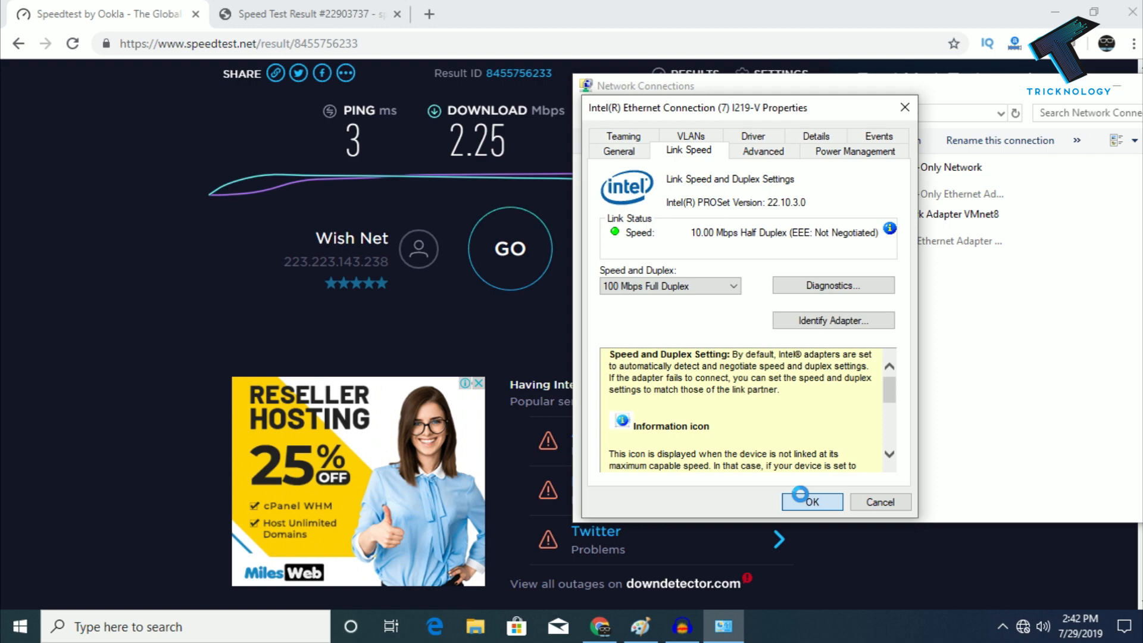
pyautogui.click(812, 502)
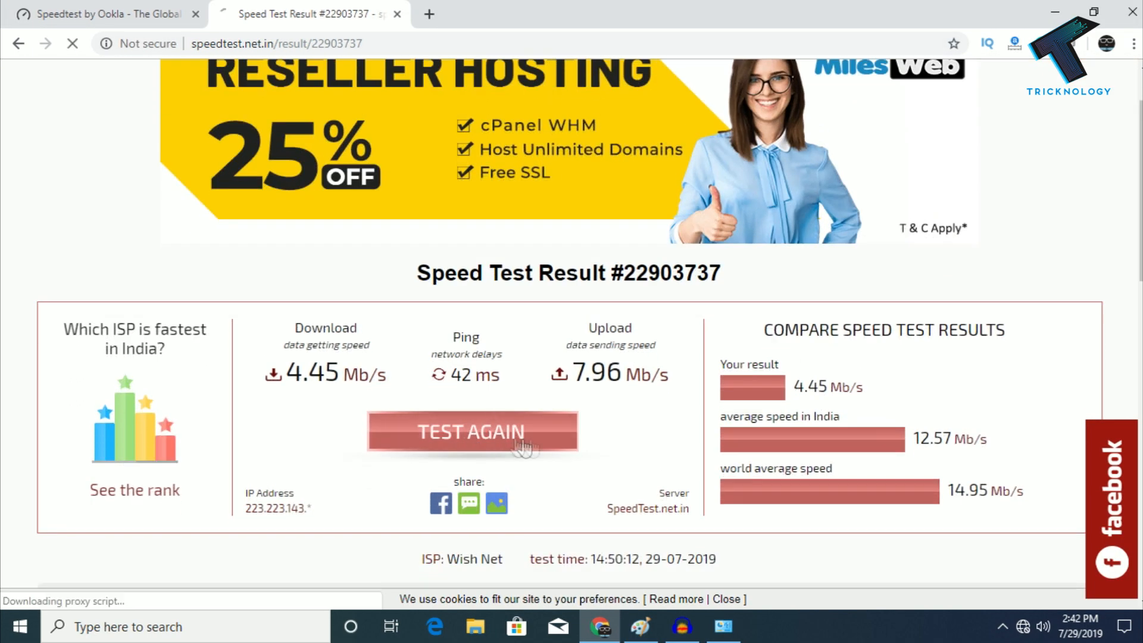
# Rerun the speed tests on speedtest.net.in and Ookla, now reading about 13-15 Mbps download.
pyautogui.click(472, 431)
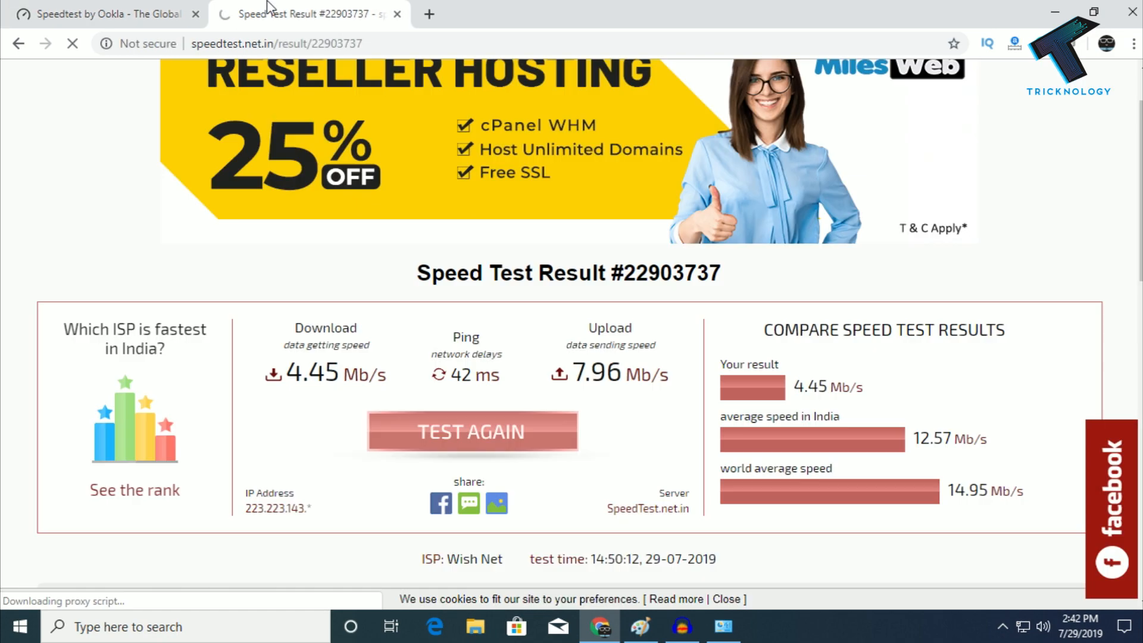
pyautogui.click(102, 14)
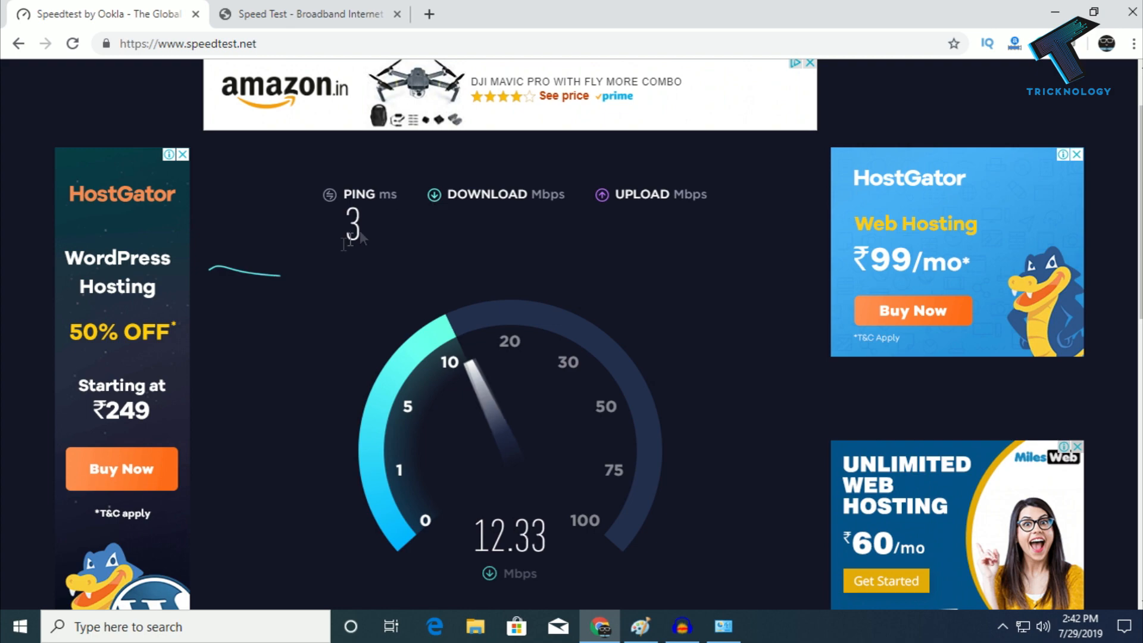
pyautogui.scroll(-3)
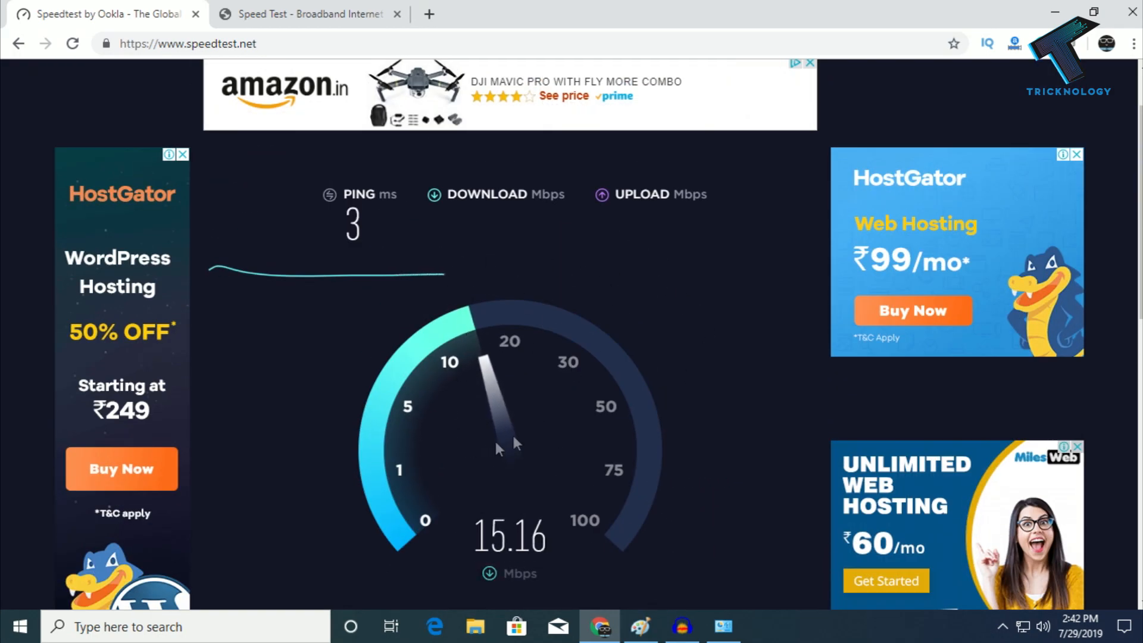
pyautogui.click(306, 14)
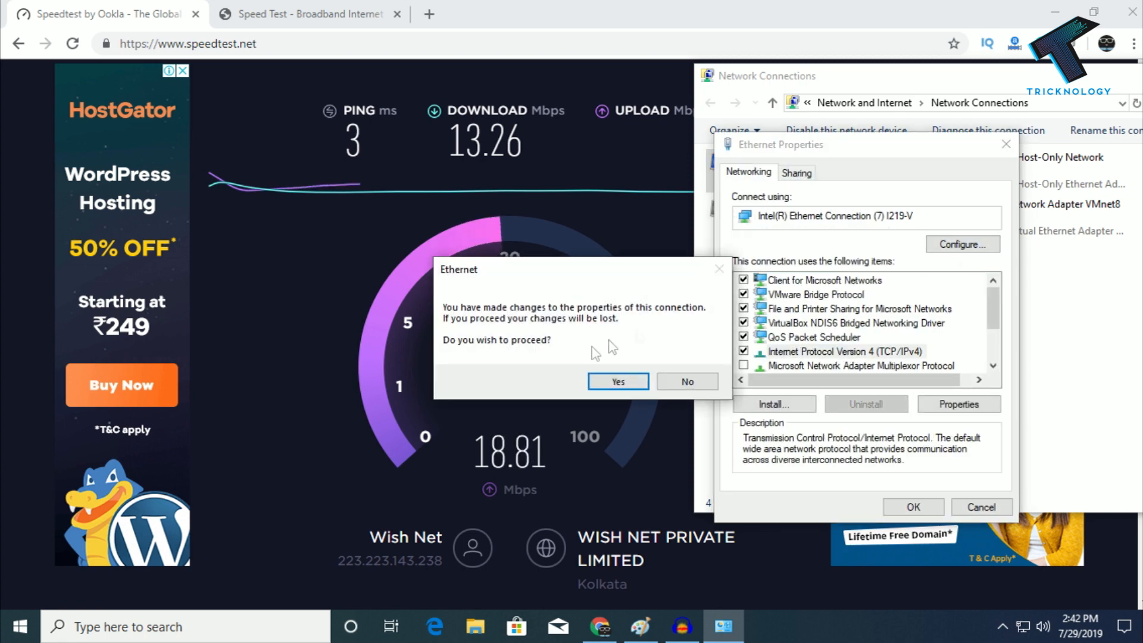
# Accept the pending-changes warning and set Speed and Duplex back to Auto Negotiation.
pyautogui.click(617, 381)
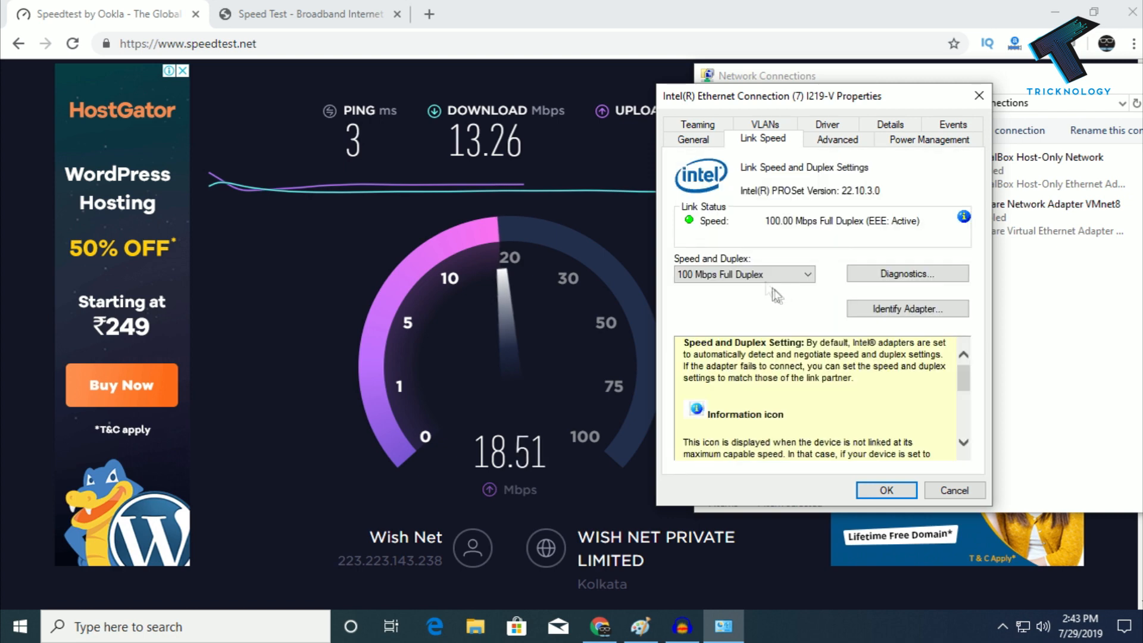
pyautogui.click(743, 274)
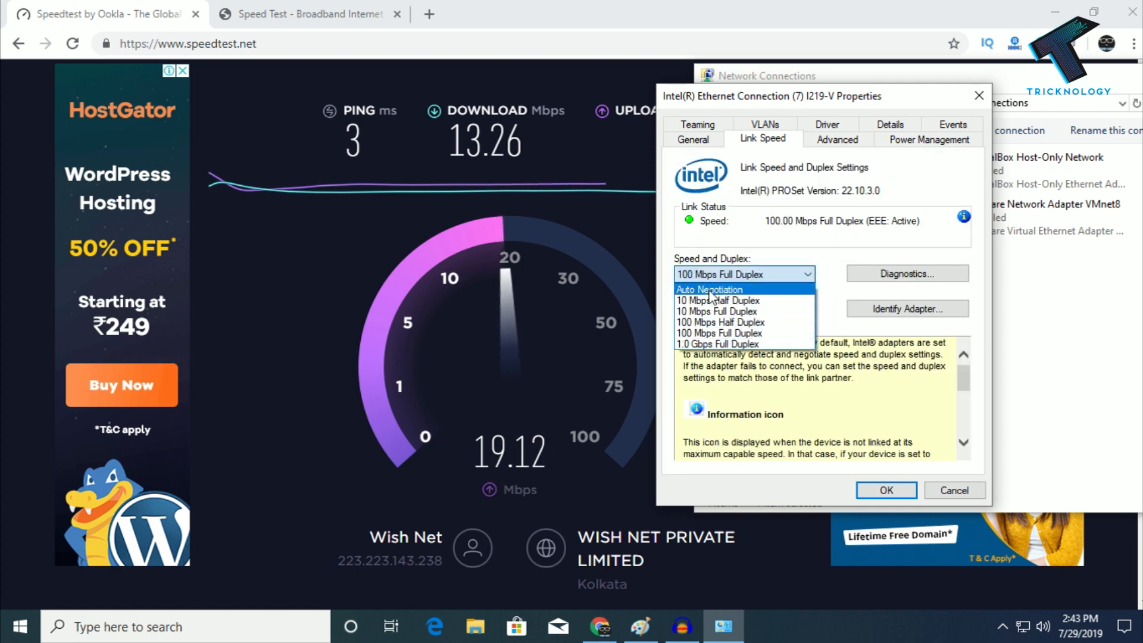
pyautogui.click(708, 289)
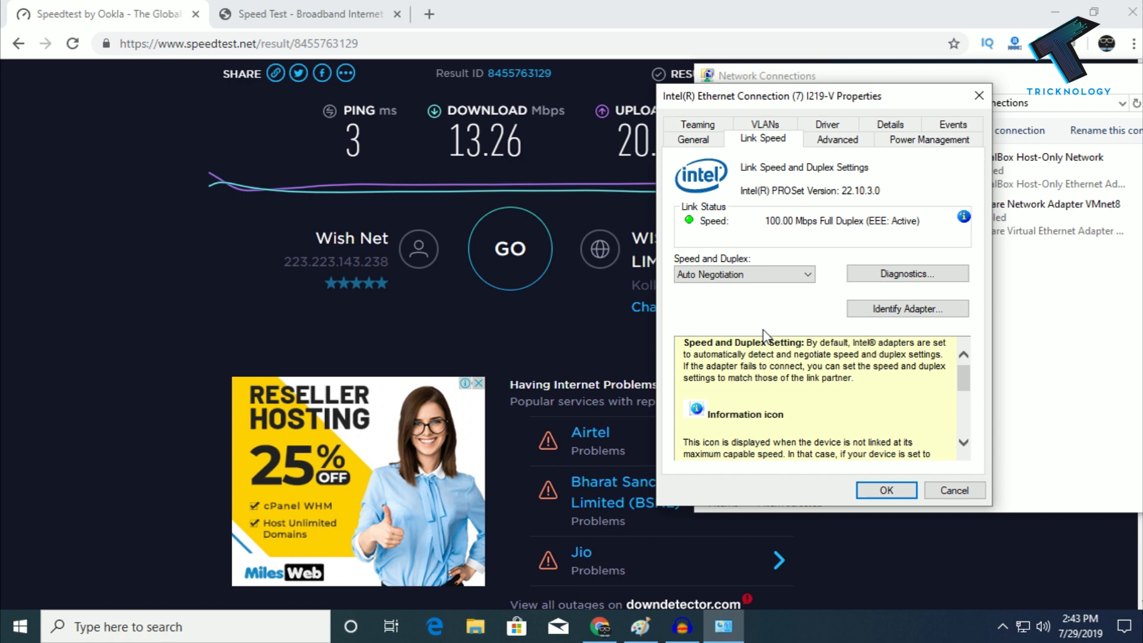
pyautogui.click(886, 490)
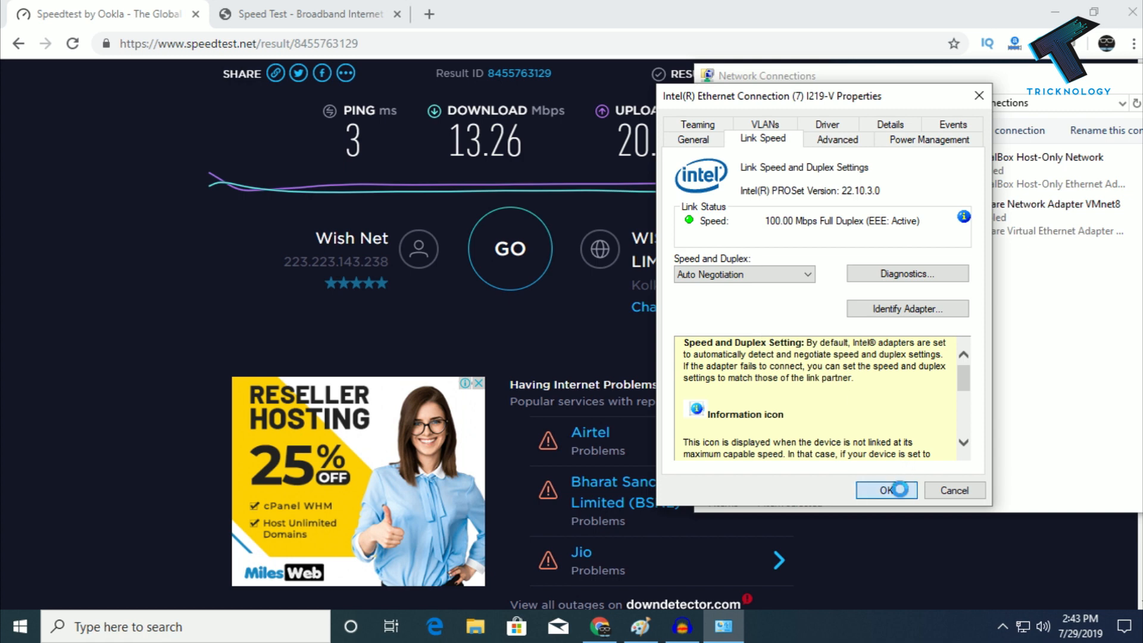